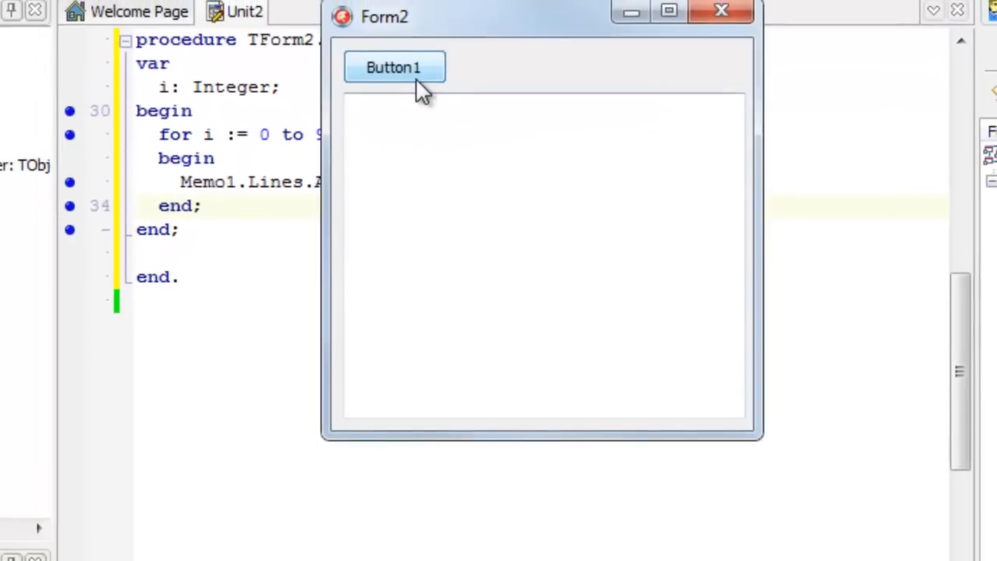
Bring up Form1.cs and inspect the button1_Click for loop and its i++ increment
left_click(395, 67)
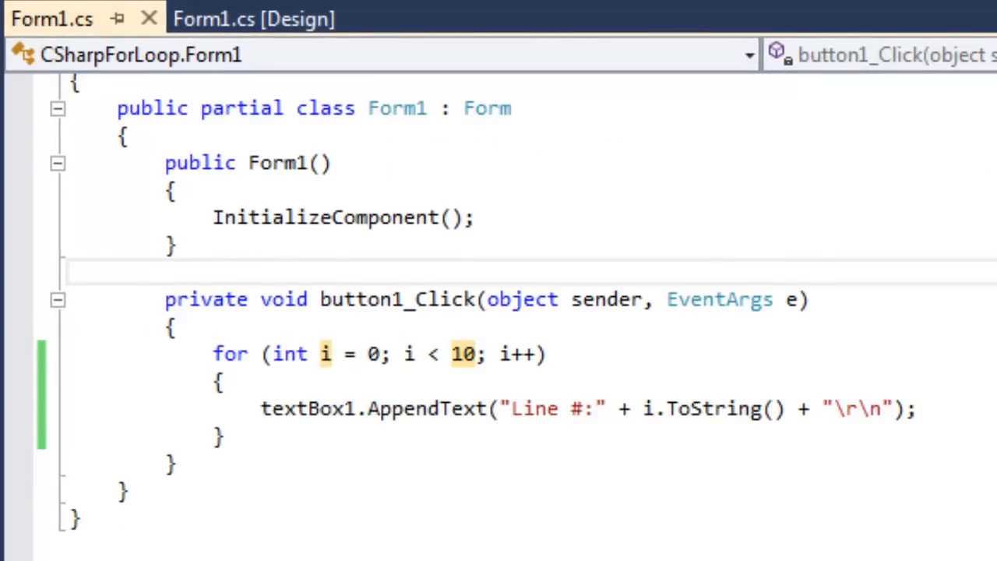
left_click(165, 271)
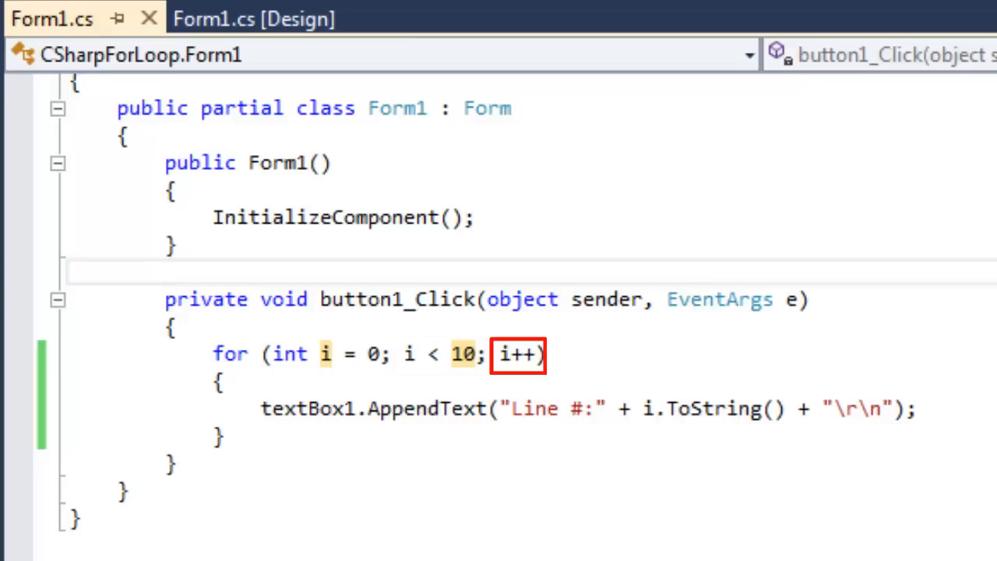
Run the C# app and click button1 to list Line #:0 through Line #:9
left_click(166, 272)
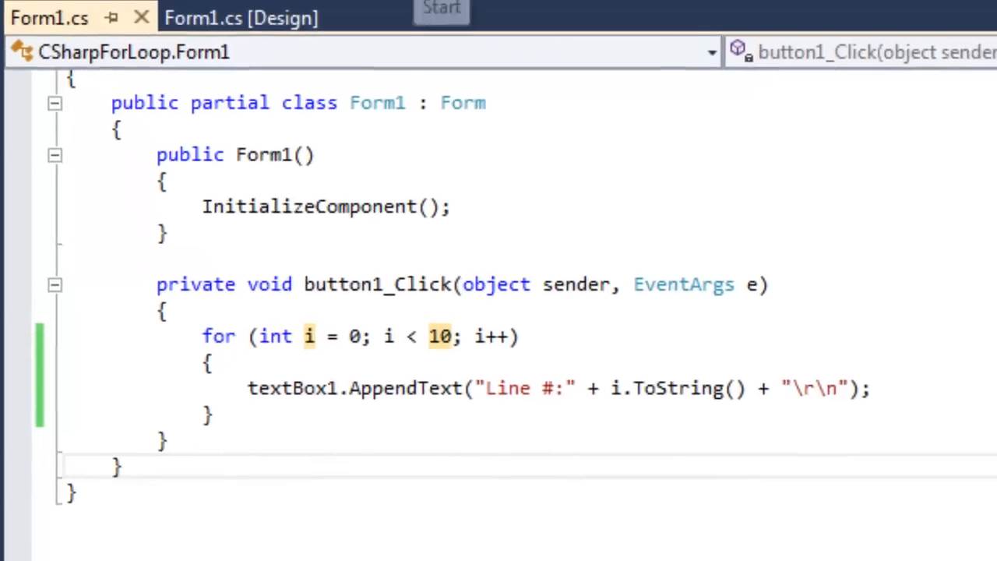
left_click(616, 190)
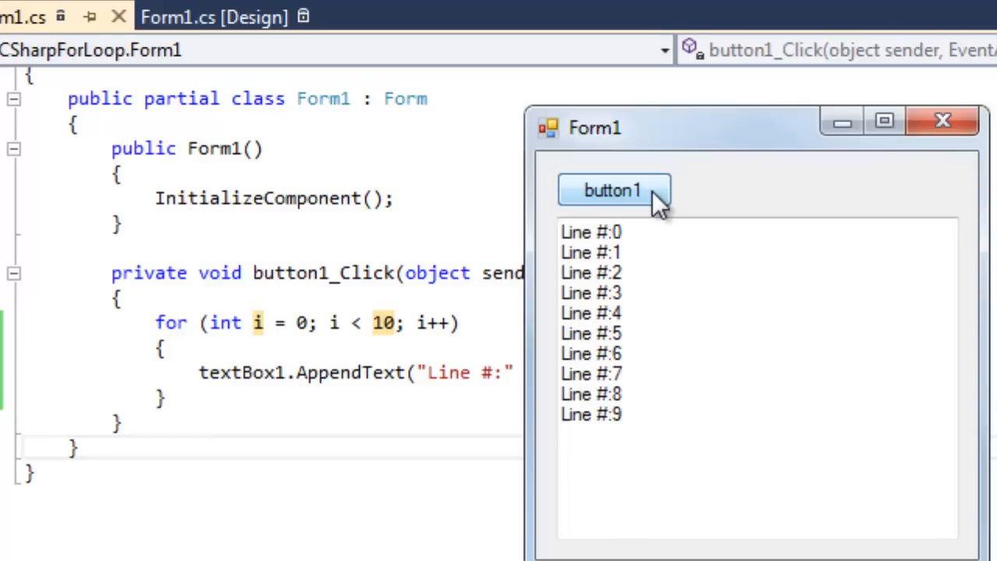